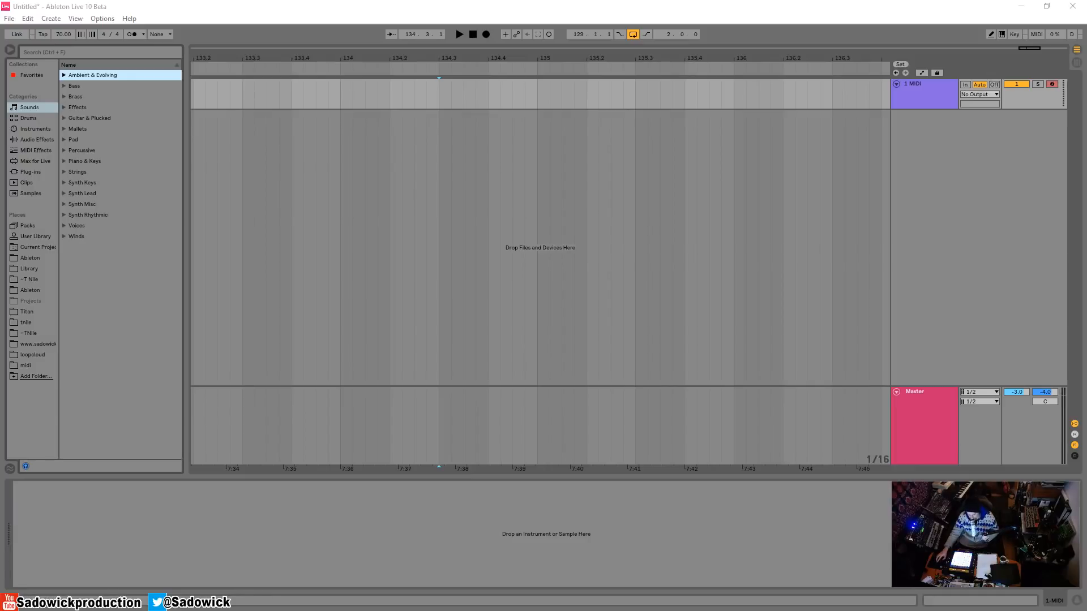
{"action": "mouse_move", "coordinate": [573, 282]}
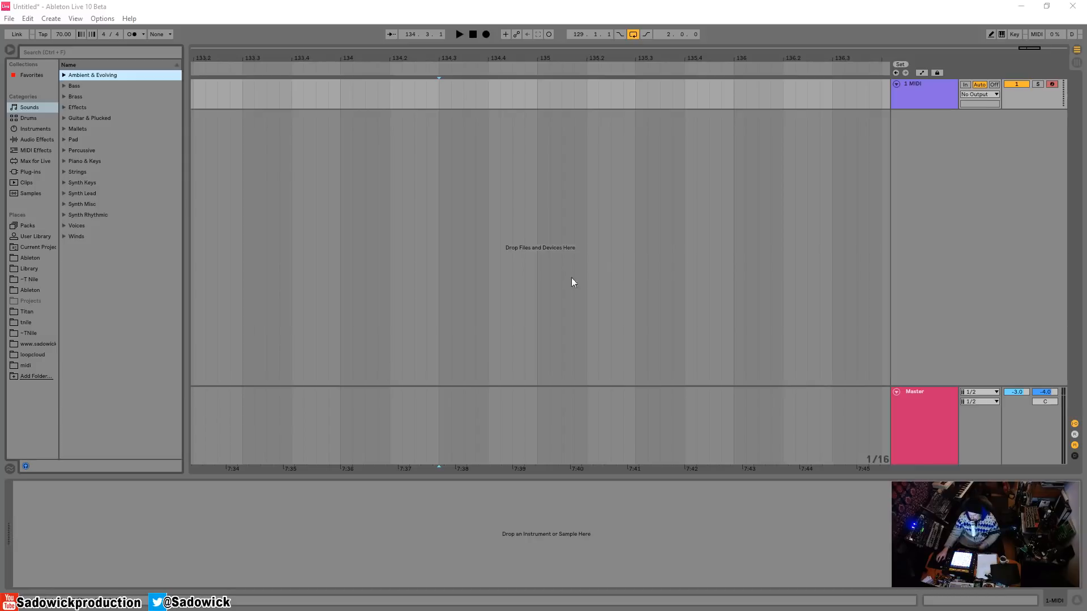
{"action": "mouse_move", "coordinate": [854, 176]}
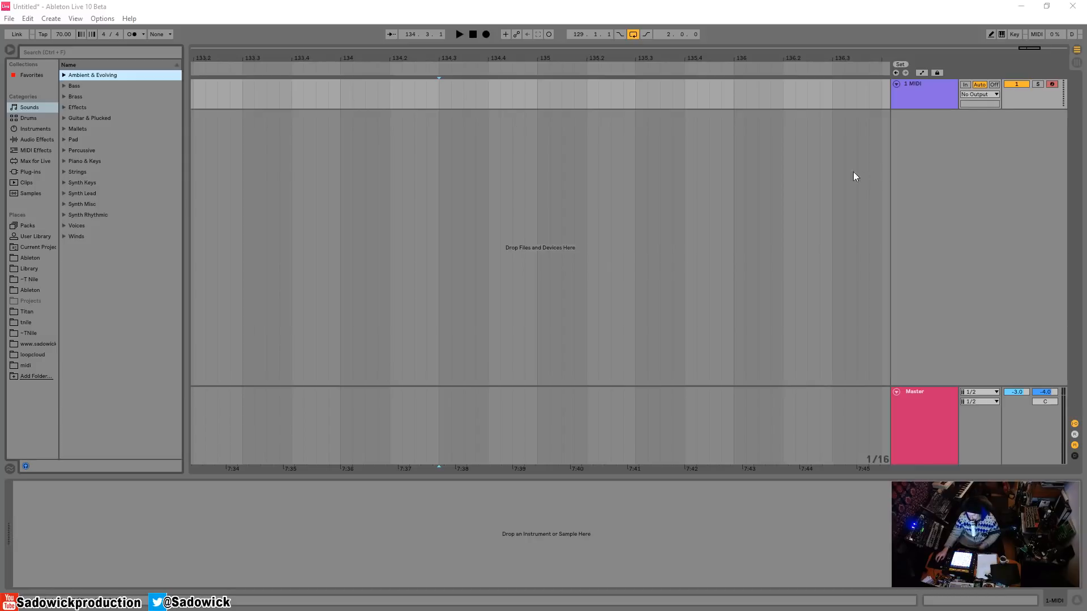
{"action": "mouse_move", "coordinate": [32, 151]}
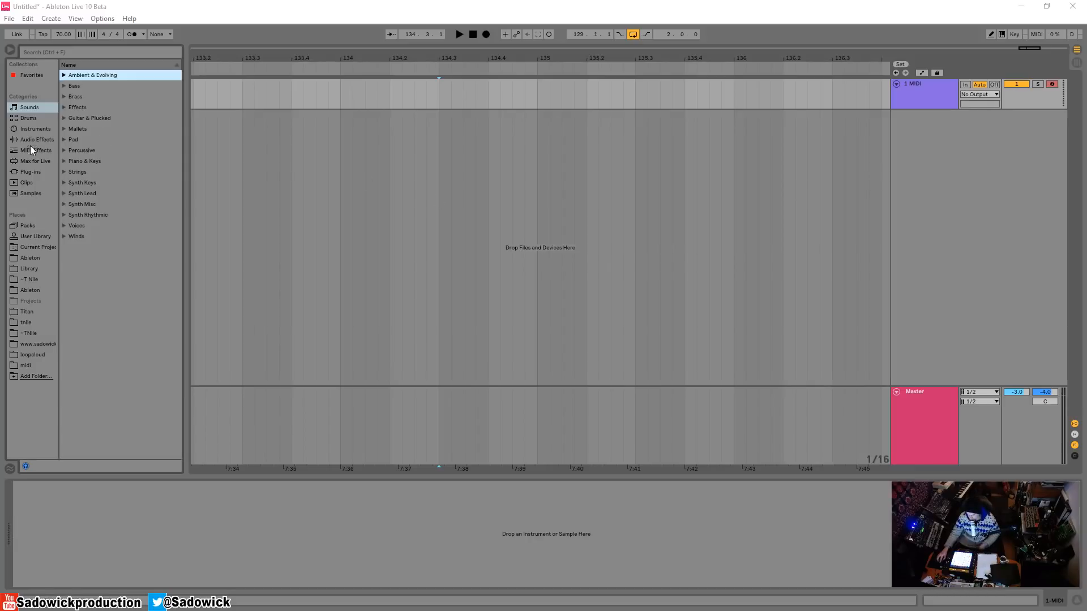
Search the browser for 'grand' to find the Grand Piano.adg instrument
{"action": "left_click", "coordinate": [31, 150]}
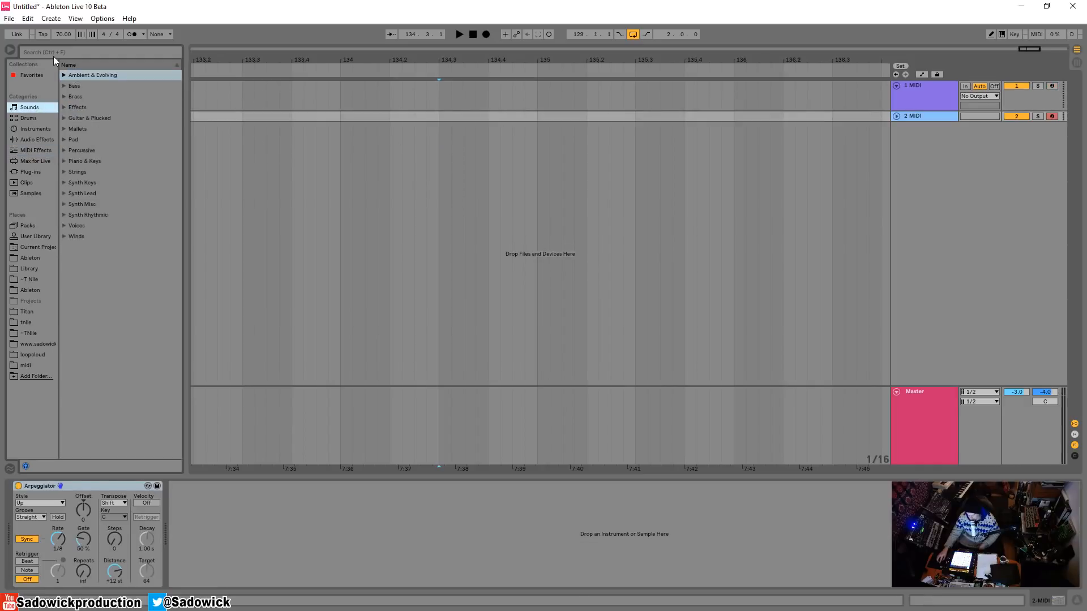
{"action": "left_click", "coordinate": [85, 52]}
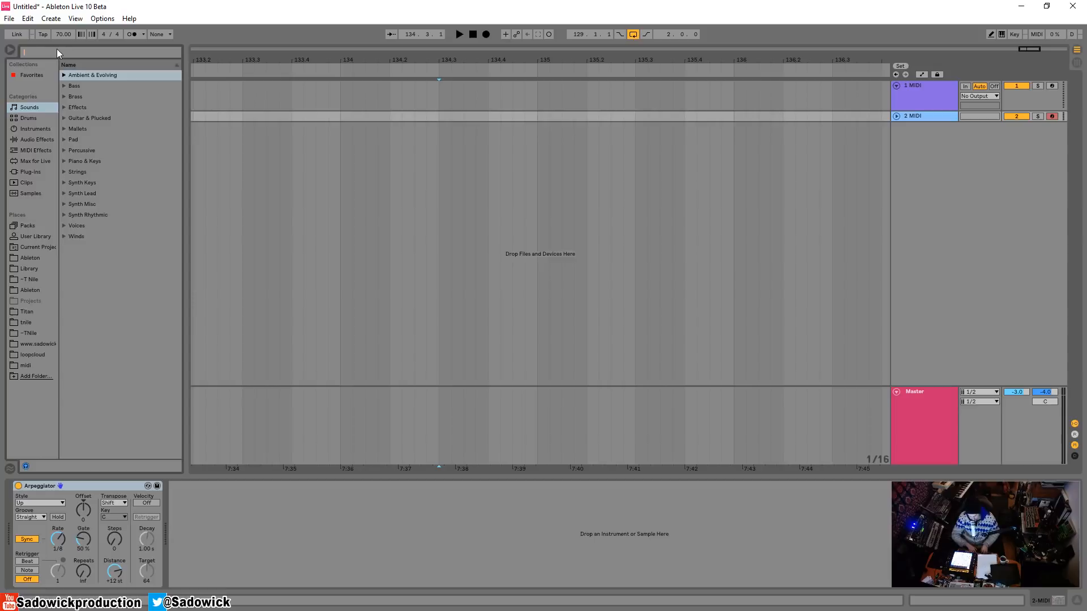
{"action": "type", "text": "gr"}
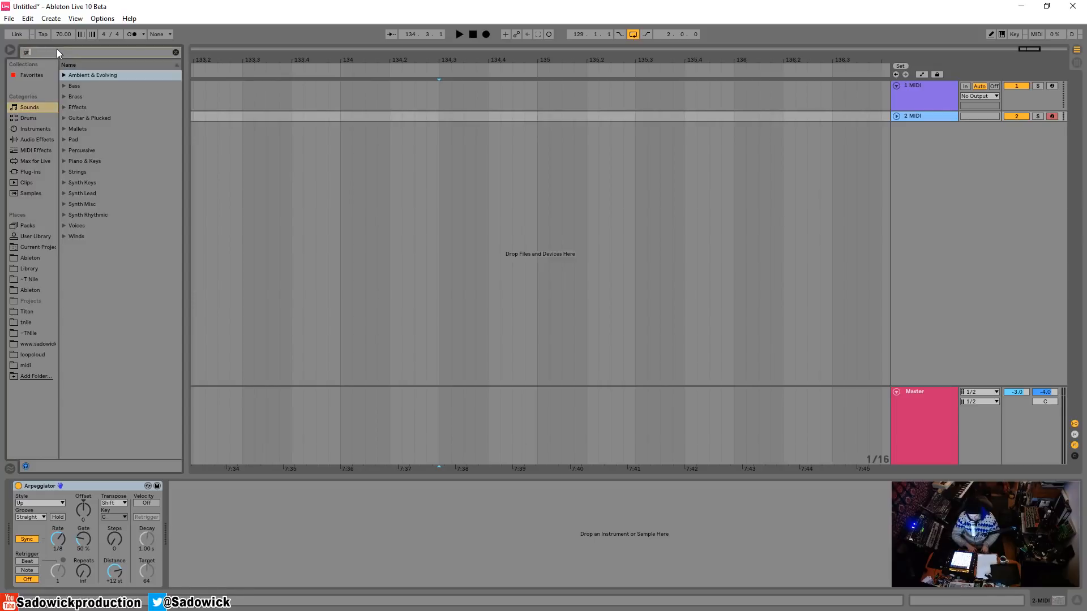
{"action": "type", "text": "rand"}
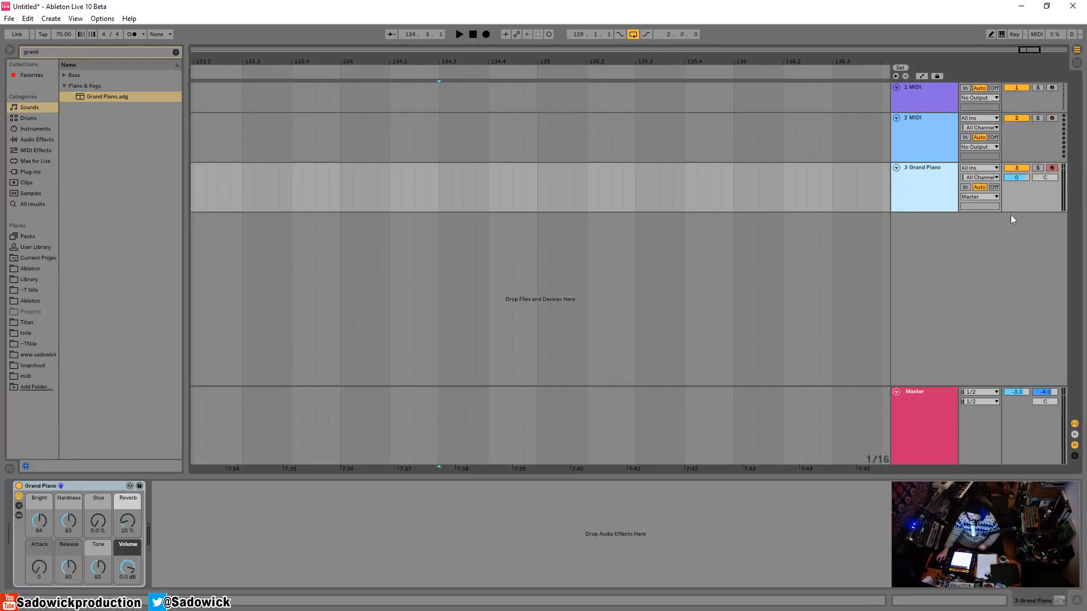
Set the Arpeggiator on track 2 to transpose in C Minor, 1 step, +1 st distance
{"action": "left_click", "coordinate": [923, 117]}
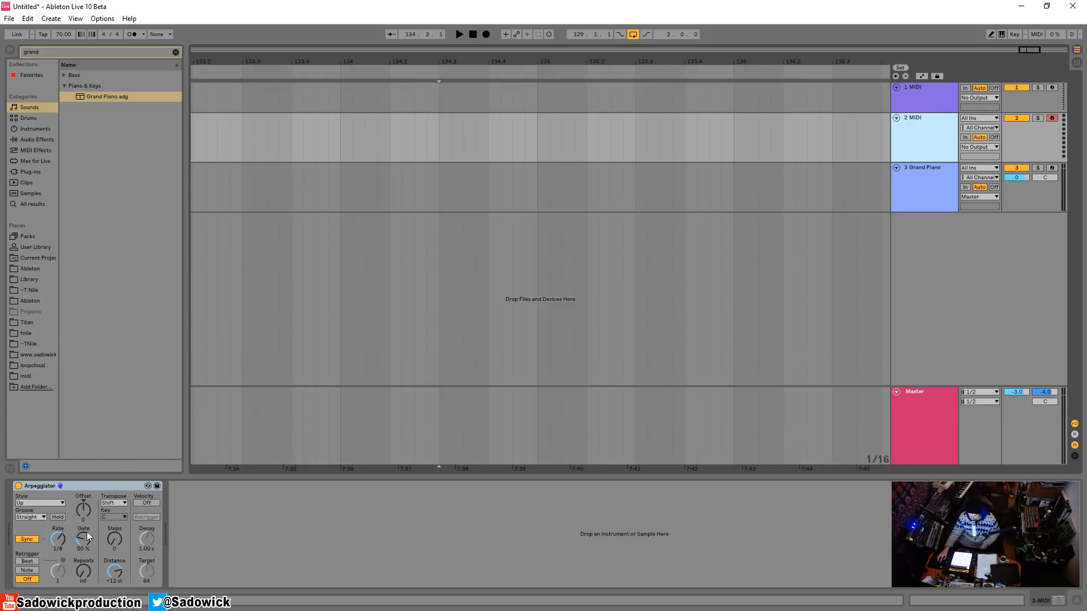
{"action": "mouse_move", "coordinate": [113, 549]}
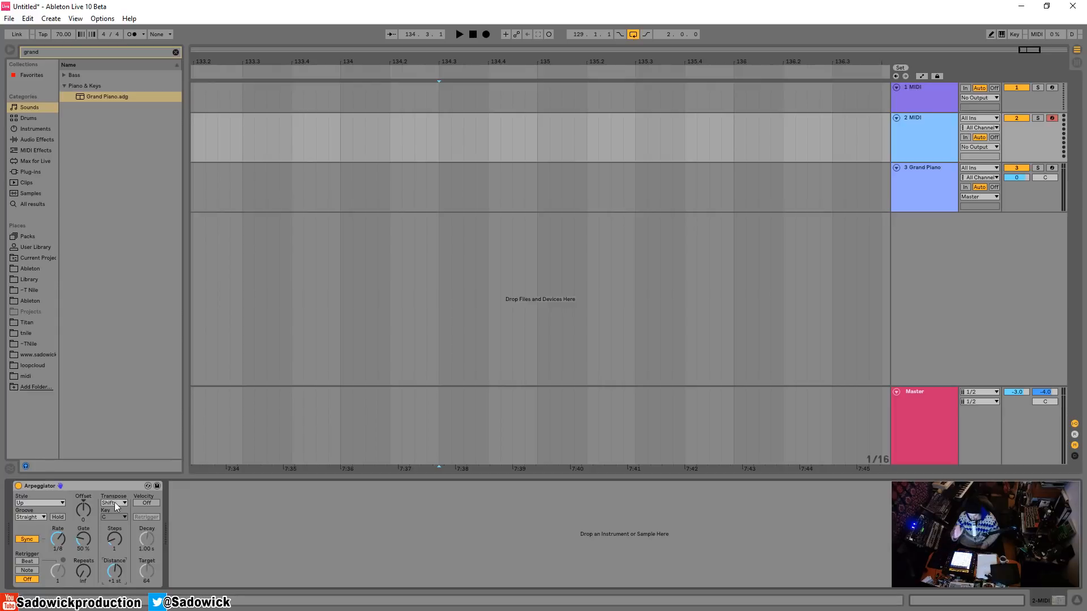
{"action": "left_click", "coordinate": [113, 503]}
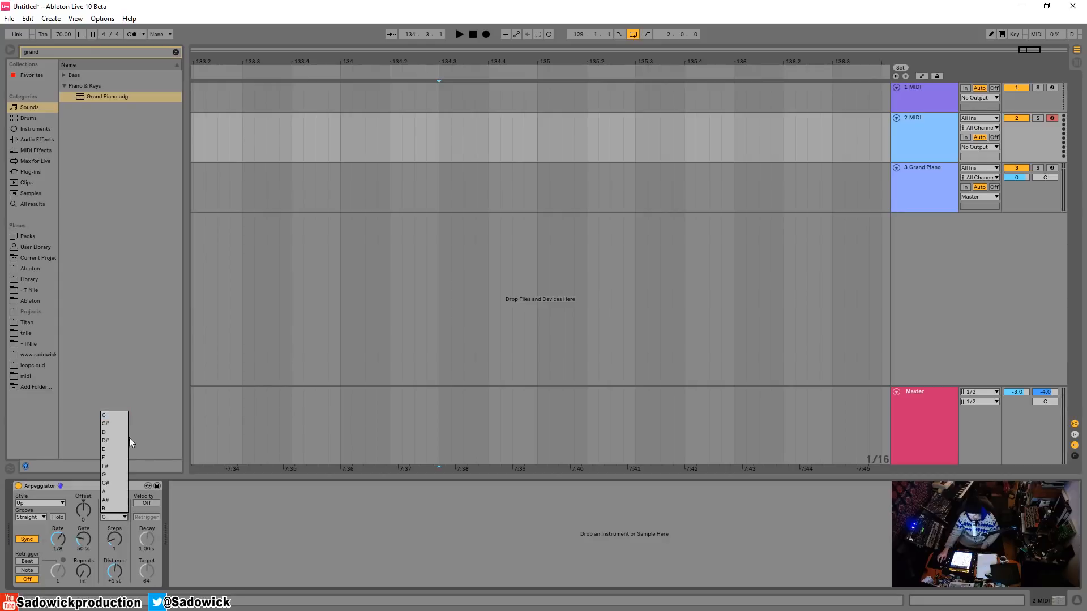
{"action": "left_click", "coordinate": [113, 503]}
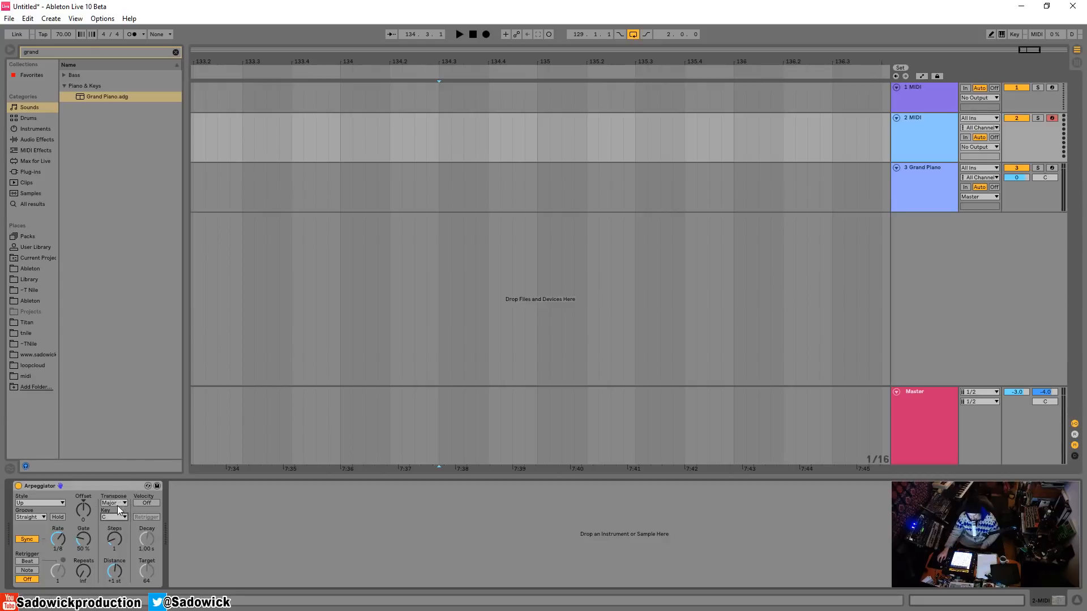
{"action": "left_click", "coordinate": [113, 503]}
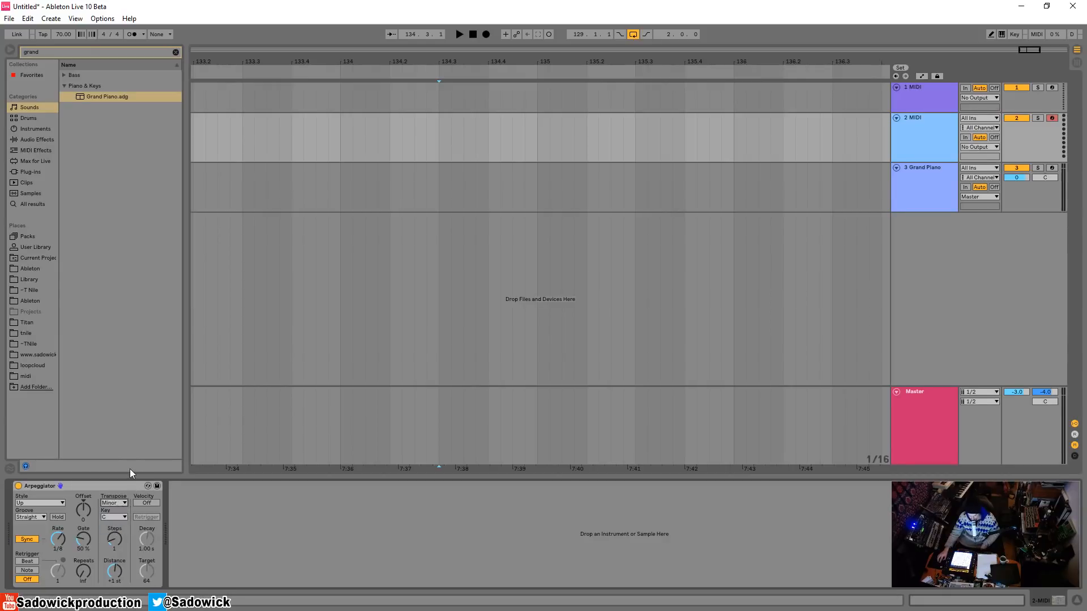
{"action": "mouse_move", "coordinate": [317, 271]}
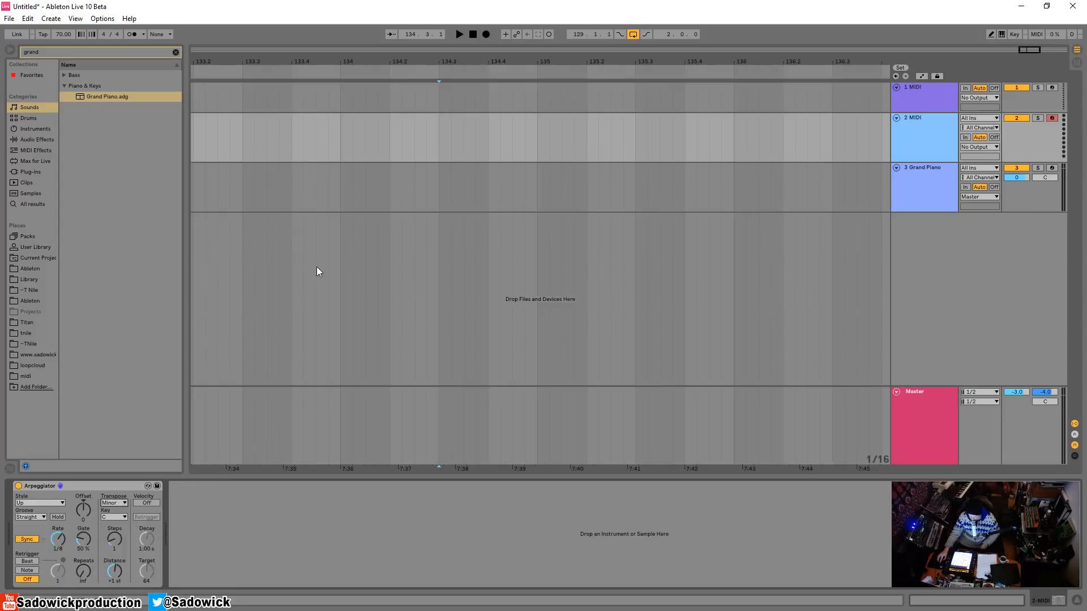
{"action": "mouse_move", "coordinate": [385, 142]}
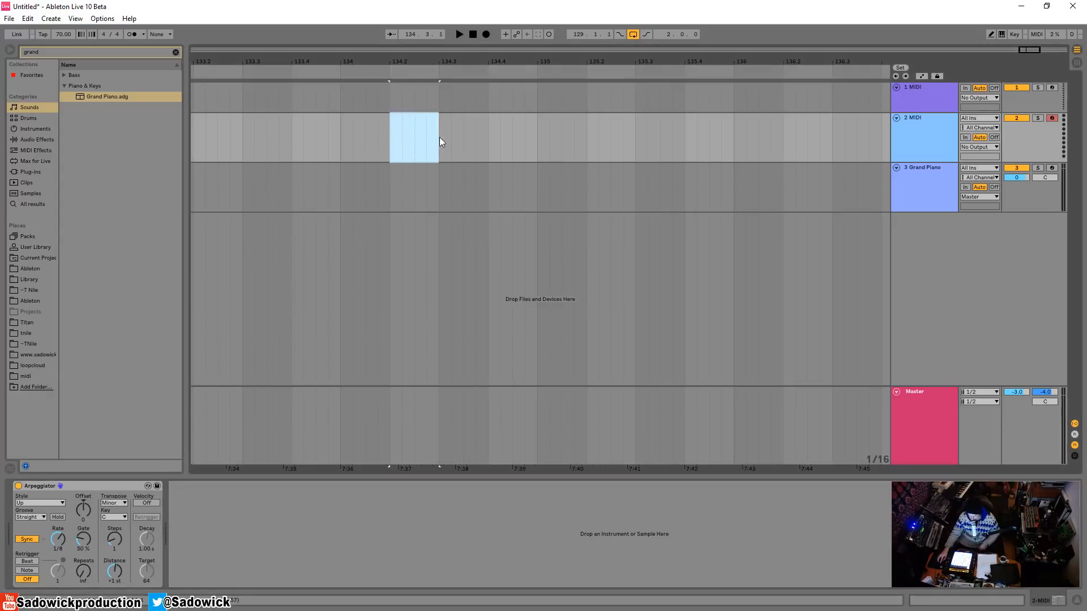
Insert a one-bar MIDI clip on the second MIDI track
{"action": "left_click_drag", "start_coordinate": [413, 137], "coordinate": [586, 136]}
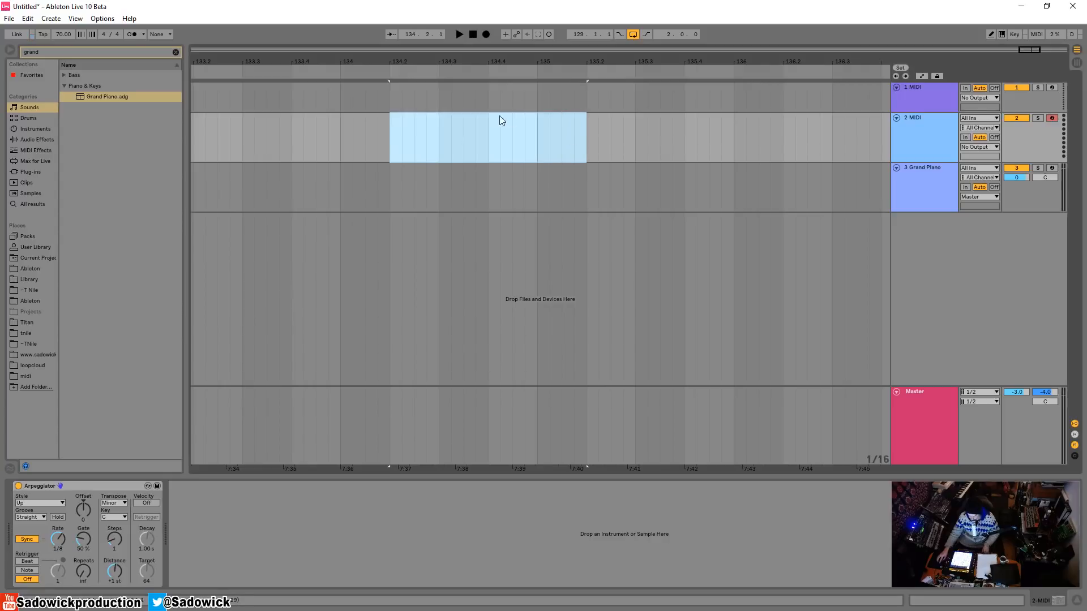
{"action": "right_click", "coordinate": [501, 120]}
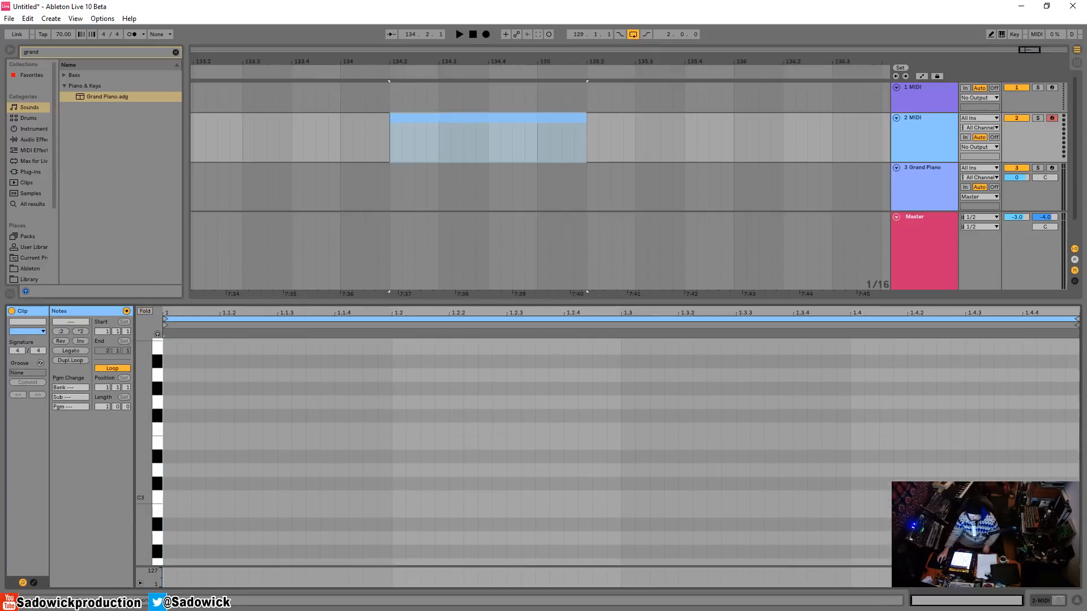
{"action": "mouse_move", "coordinate": [179, 442]}
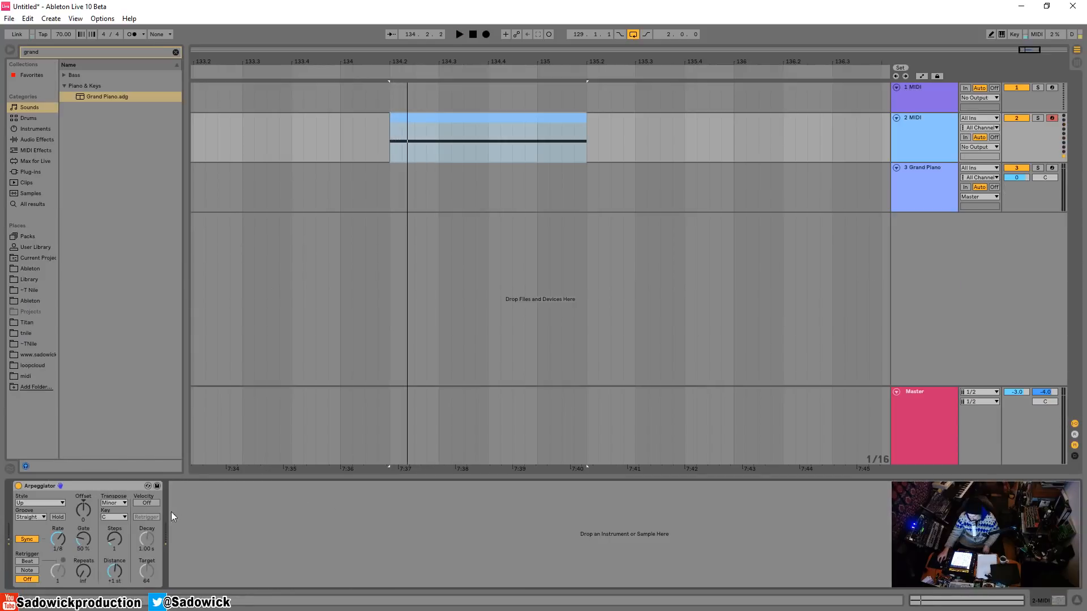
Set the Arpeggiator key to G with 8 steps, then select the Grand Piano track
{"action": "left_click", "coordinate": [113, 517]}
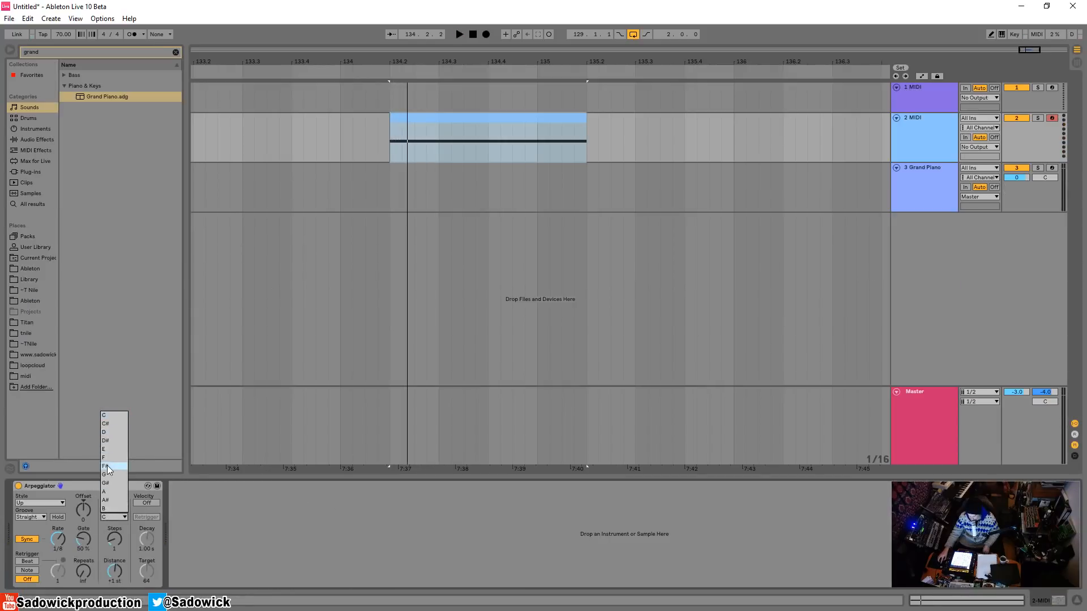
{"action": "left_click", "coordinate": [105, 474]}
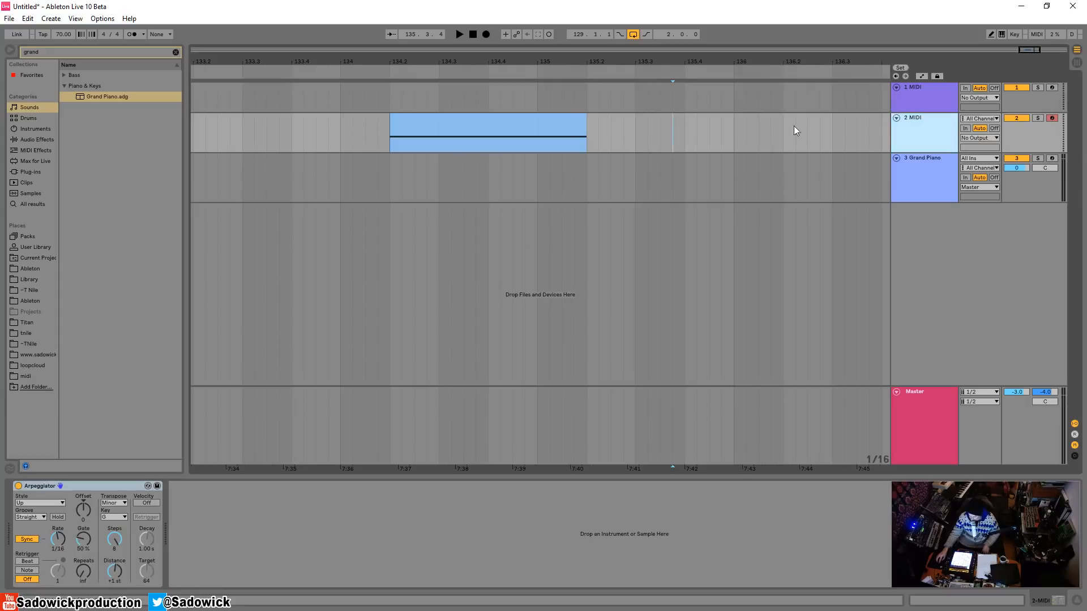
{"action": "left_click", "coordinate": [922, 158]}
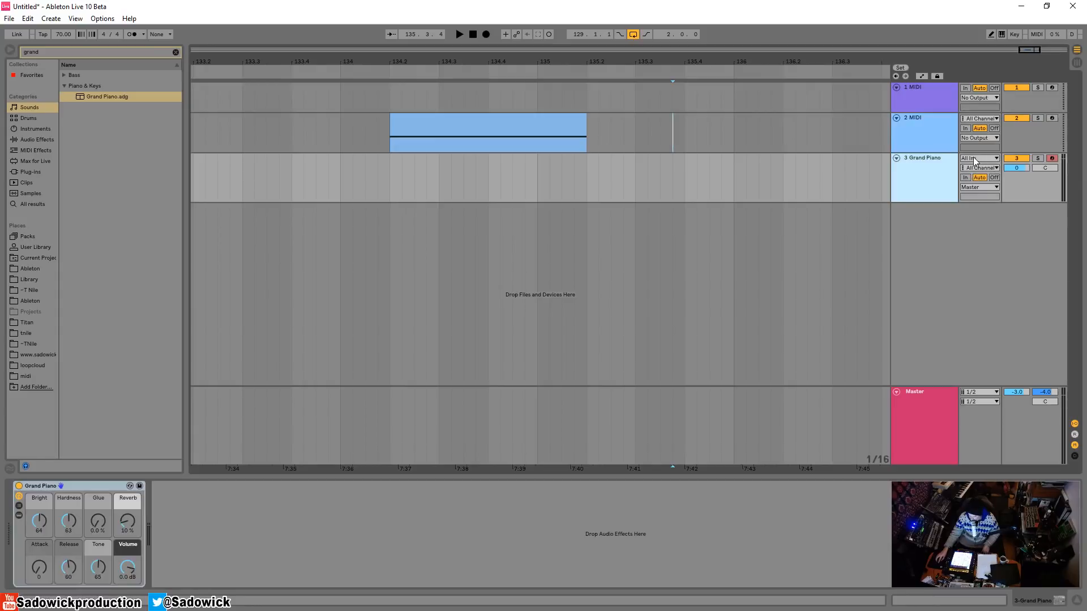
Route Grand Piano's MIDI From to 2-MIDI, monitor In, and arm the track
{"action": "left_click", "coordinate": [977, 158]}
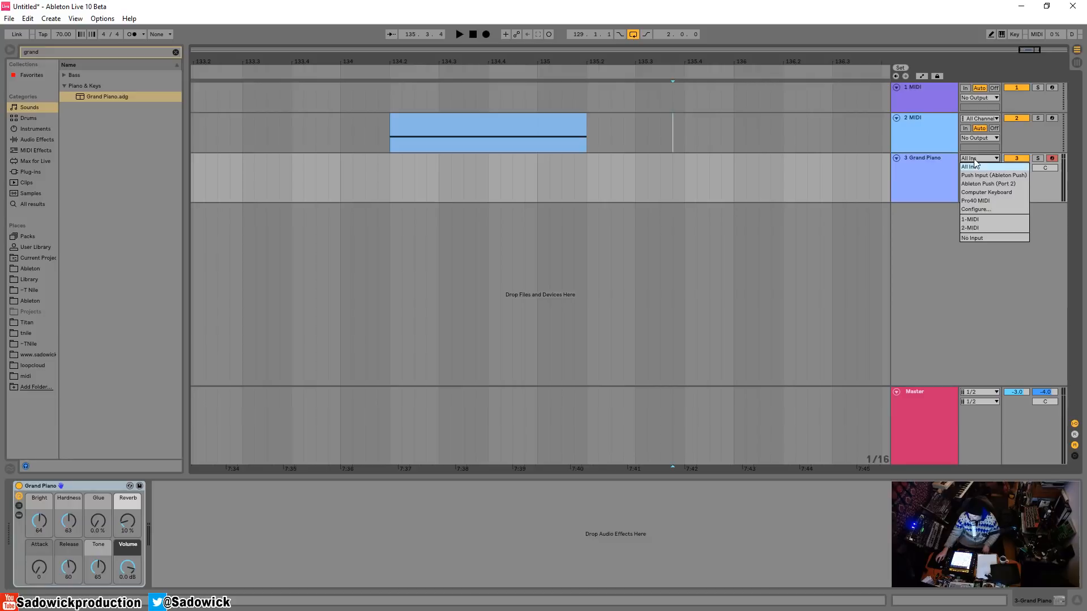
{"action": "mouse_move", "coordinate": [992, 223]}
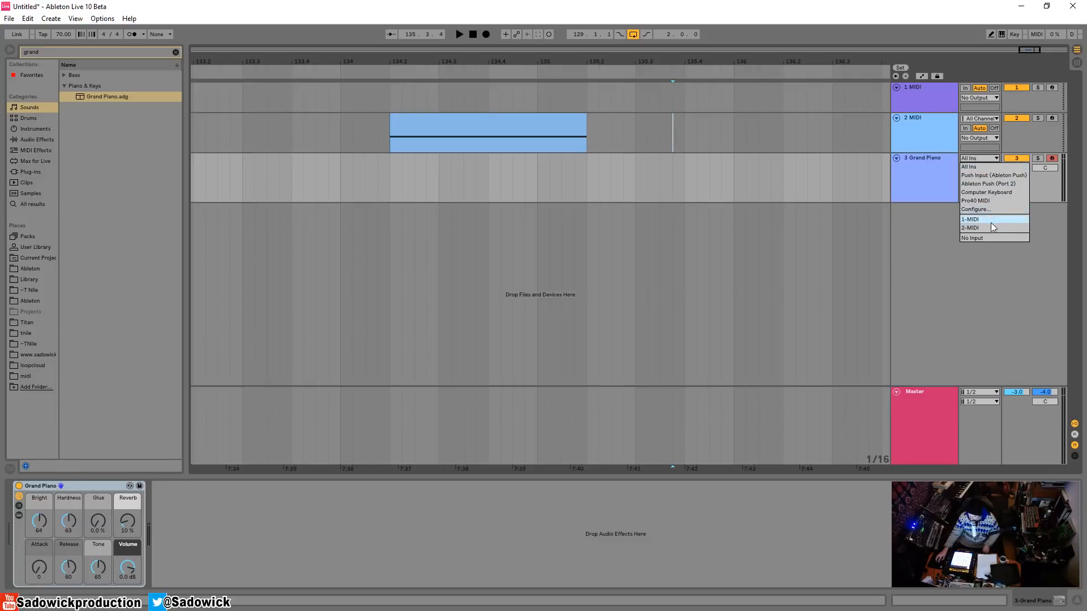
{"action": "mouse_move", "coordinate": [982, 227]}
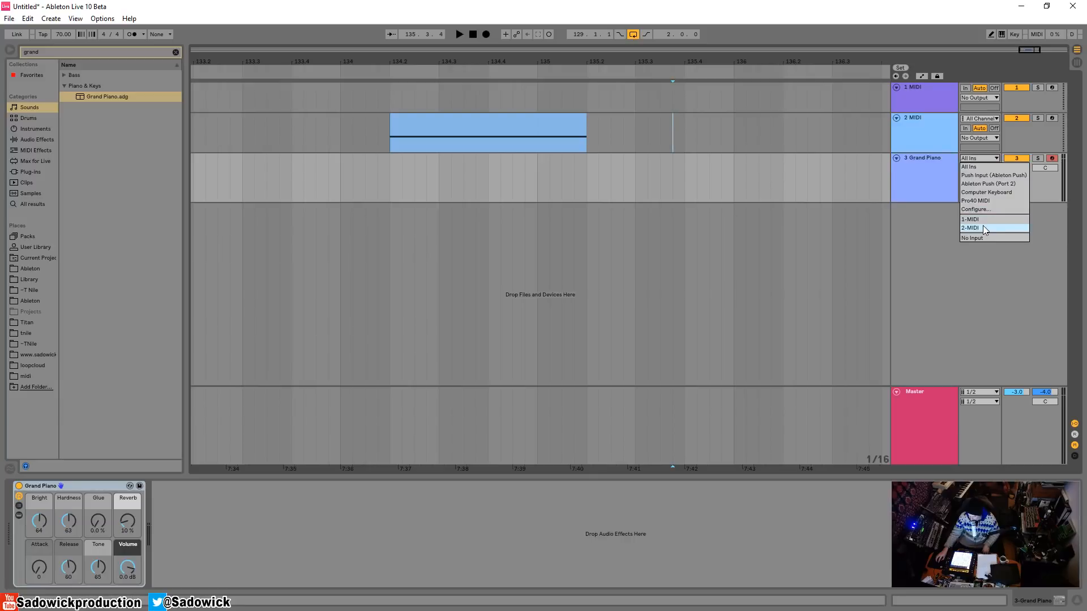
{"action": "left_click", "coordinate": [971, 228]}
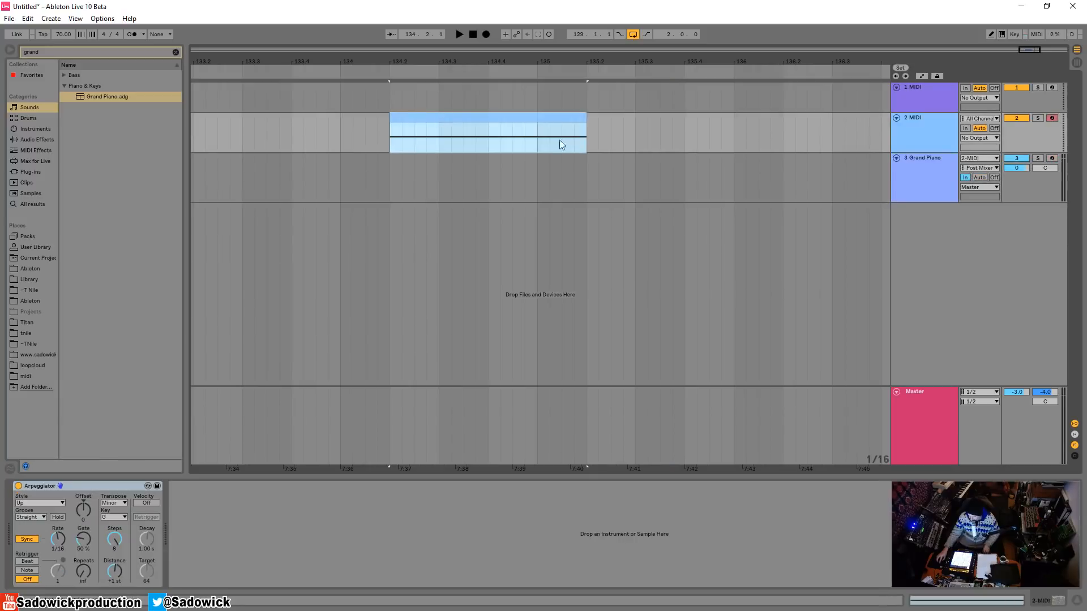
{"action": "left_click", "coordinate": [460, 34]}
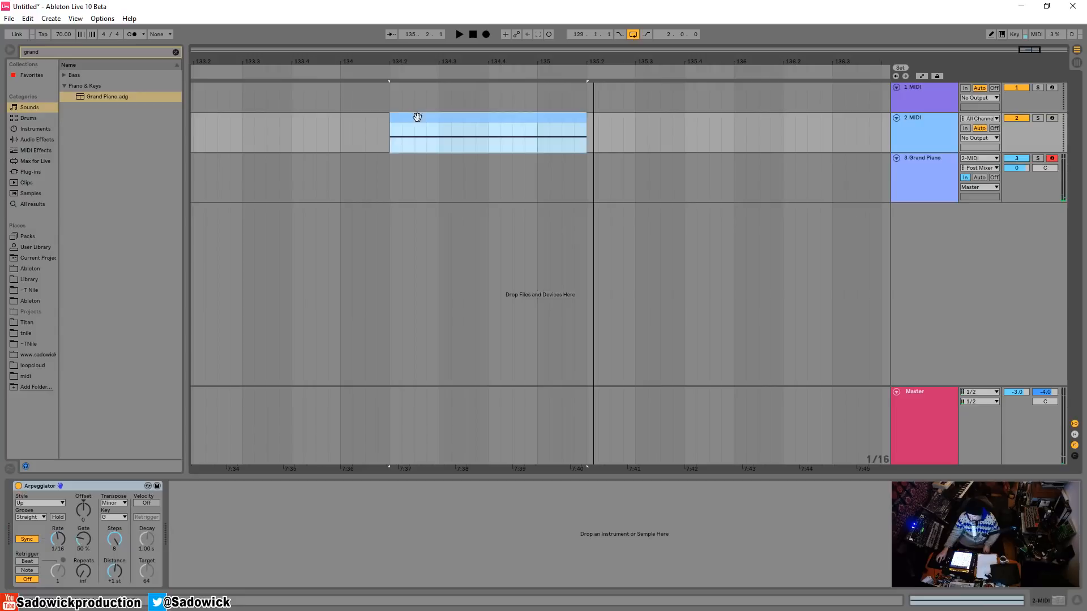
Record the arpeggio into a Grand Piano clip and stack G3–F4 scale notes at the start with Fold on
{"action": "left_click", "coordinate": [487, 34]}
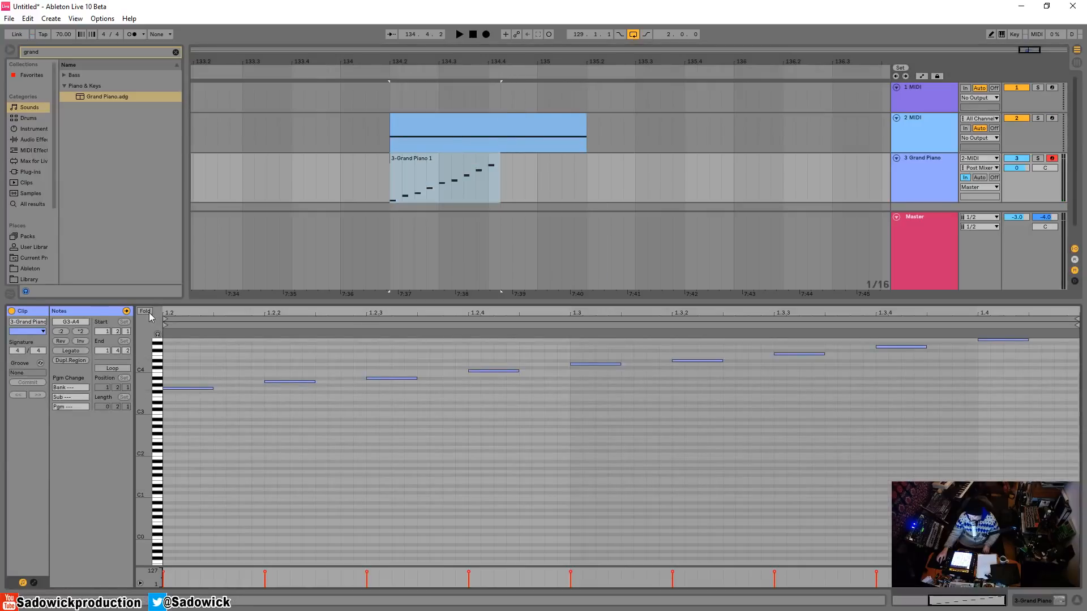
{"action": "left_click", "coordinate": [145, 311]}
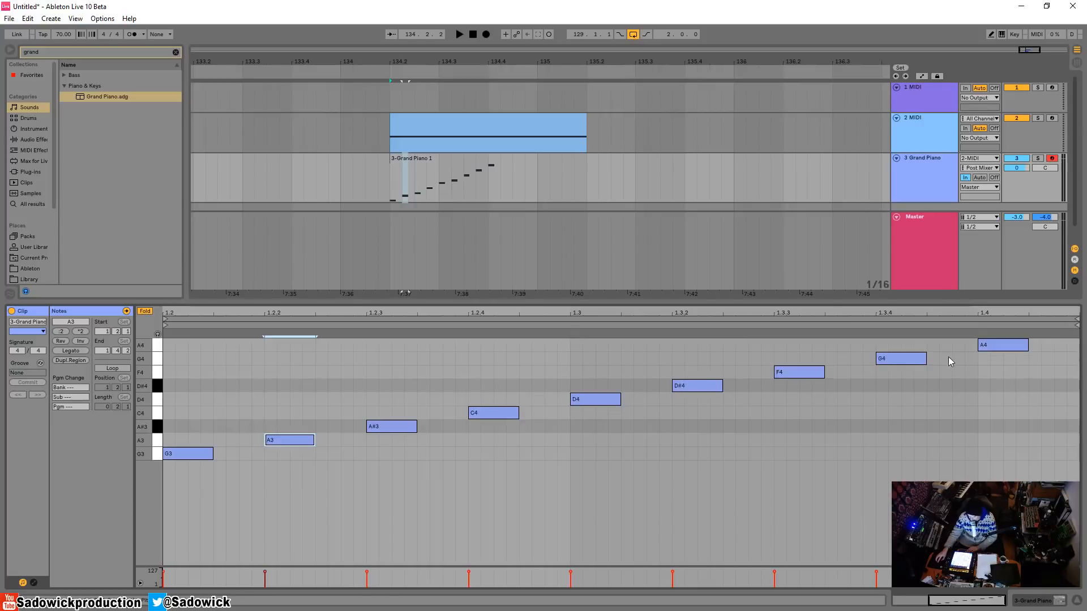
{"action": "left_click", "coordinate": [900, 358]}
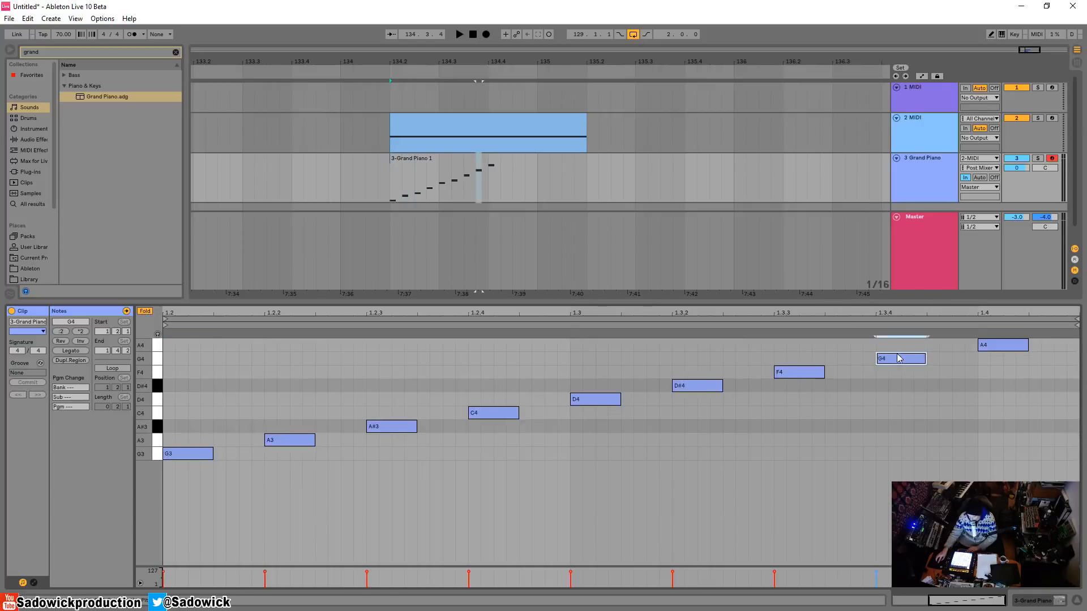
{"action": "left_click", "coordinate": [145, 311]}
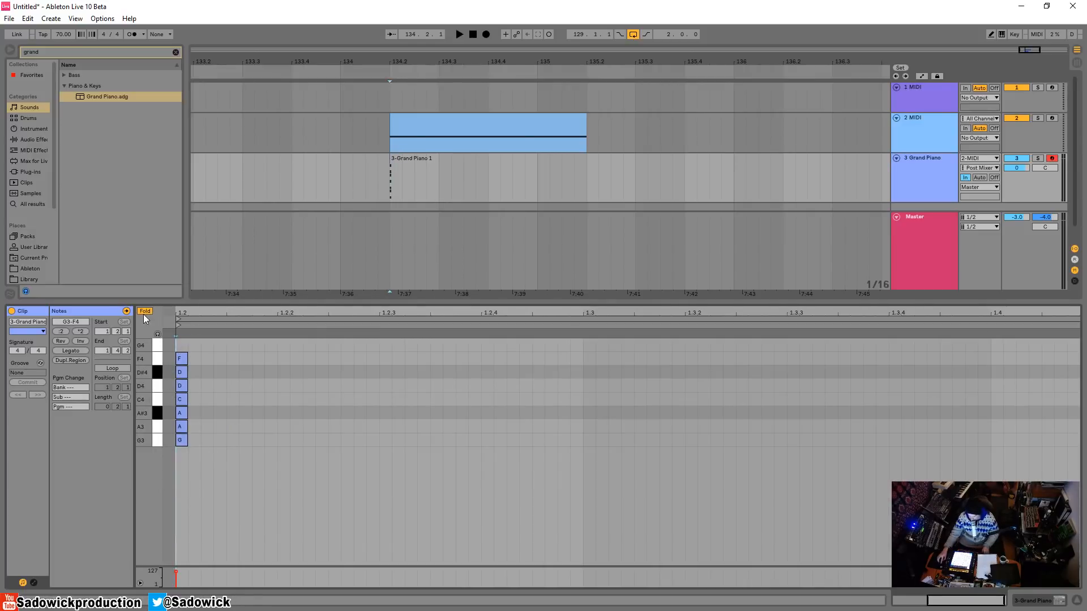
Duplicate the seven G minor notes down through lower octaves
{"action": "left_click", "coordinate": [144, 311]}
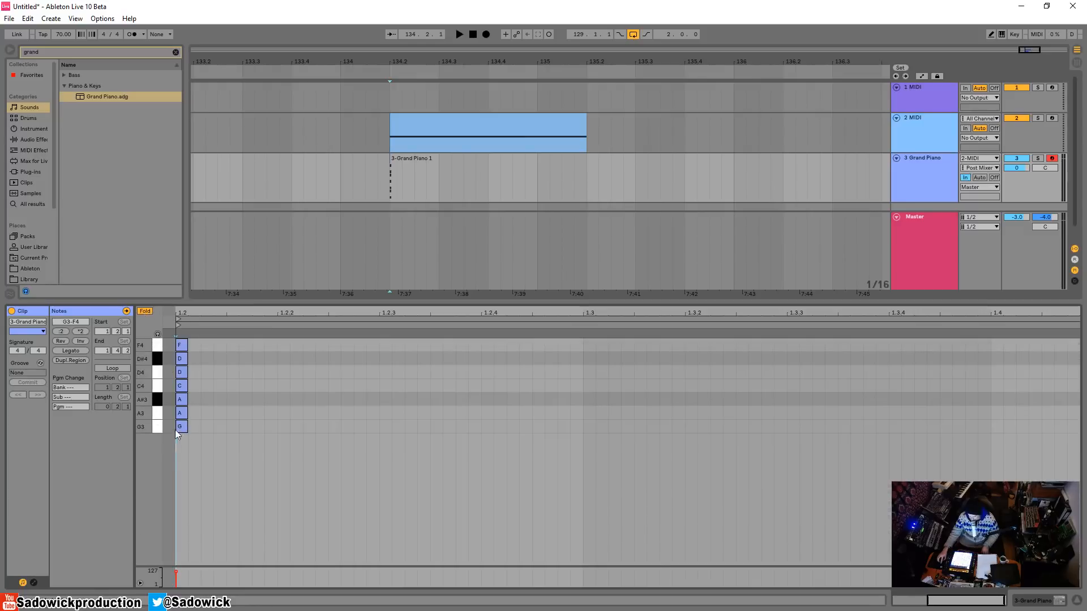
{"action": "mouse_move", "coordinate": [146, 422]}
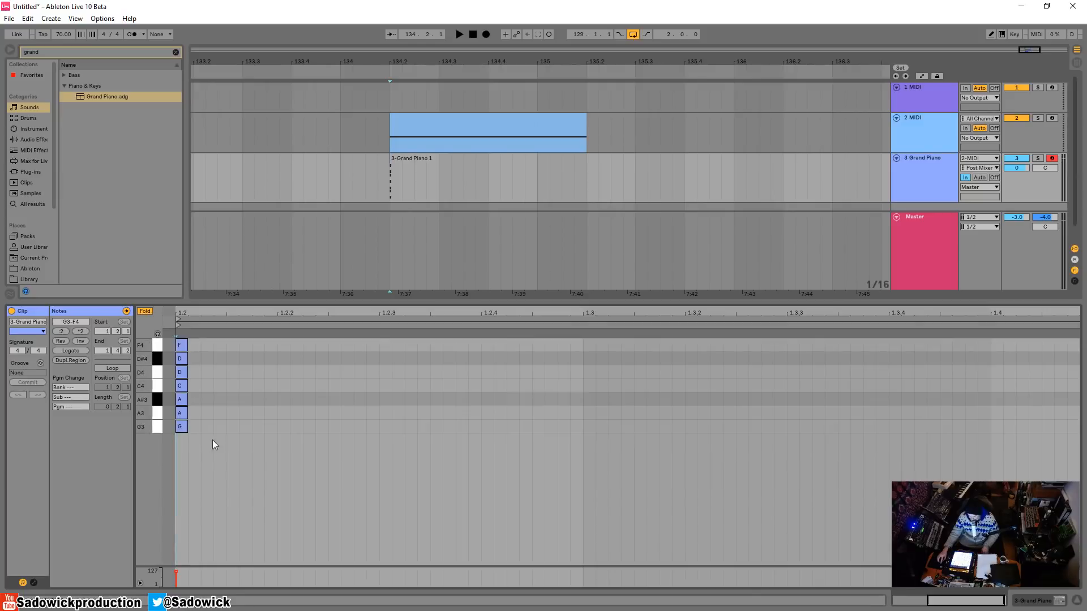
{"action": "mouse_move", "coordinate": [140, 445]}
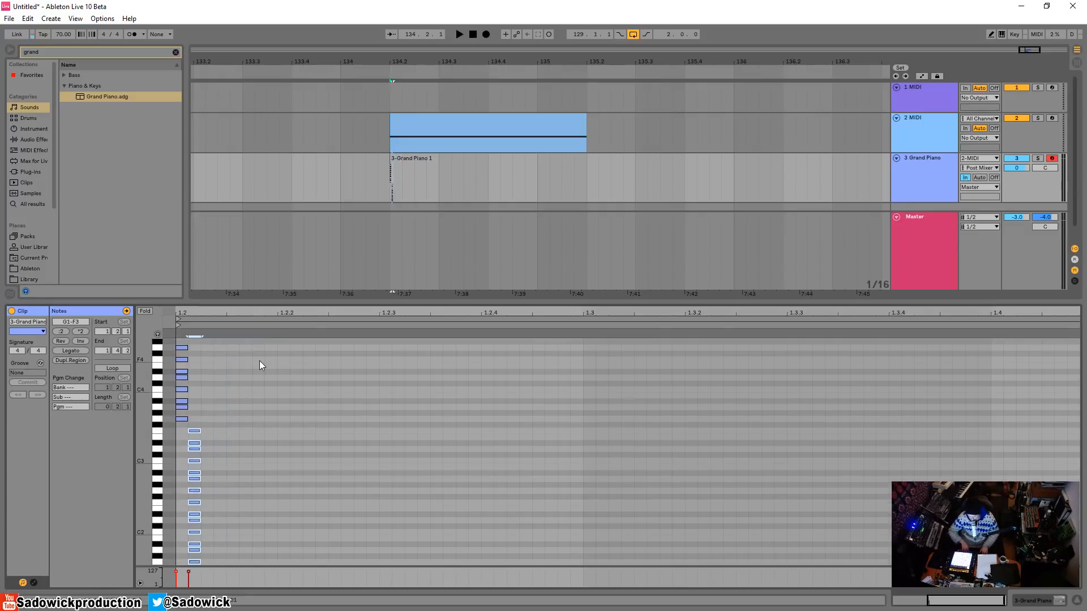
Align the copied notes G1–F5 at the clip start and fold the piano roll
{"action": "left_click", "coordinate": [145, 312]}
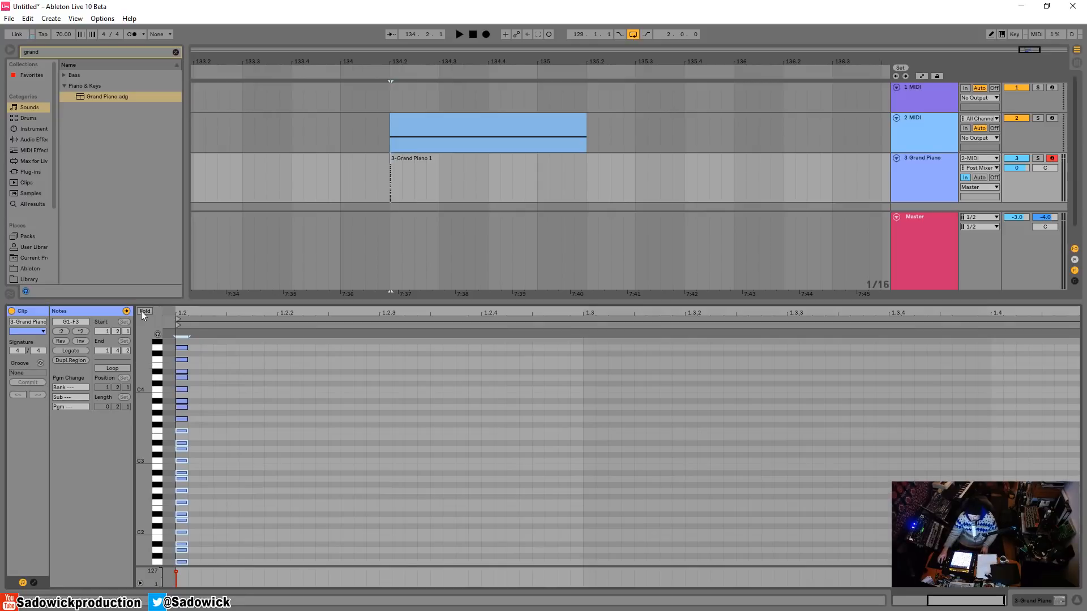
{"action": "left_click", "coordinate": [145, 311]}
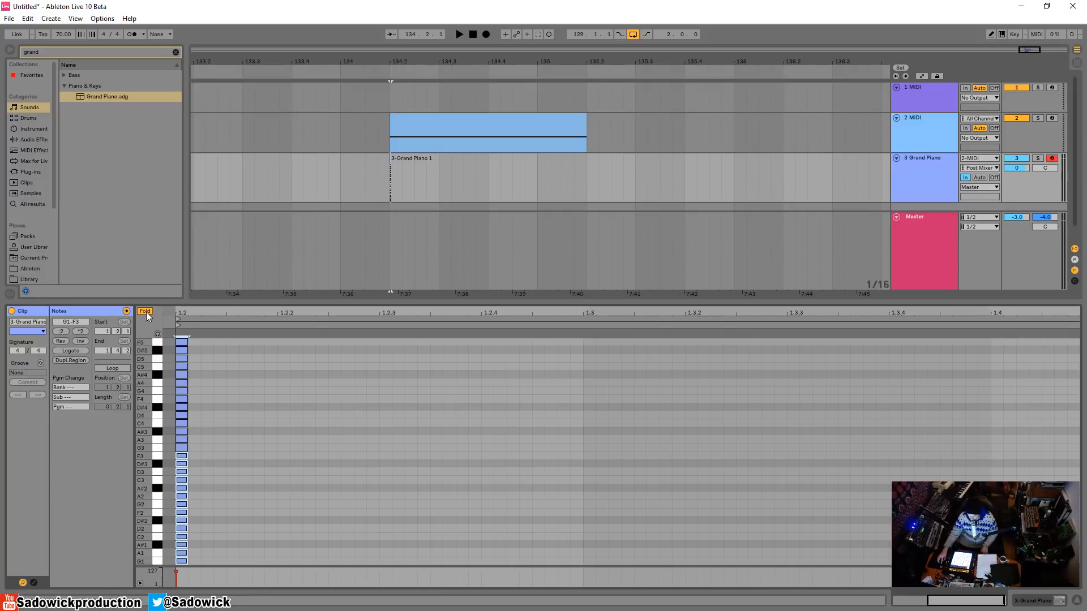
{"action": "left_click", "coordinate": [144, 311]}
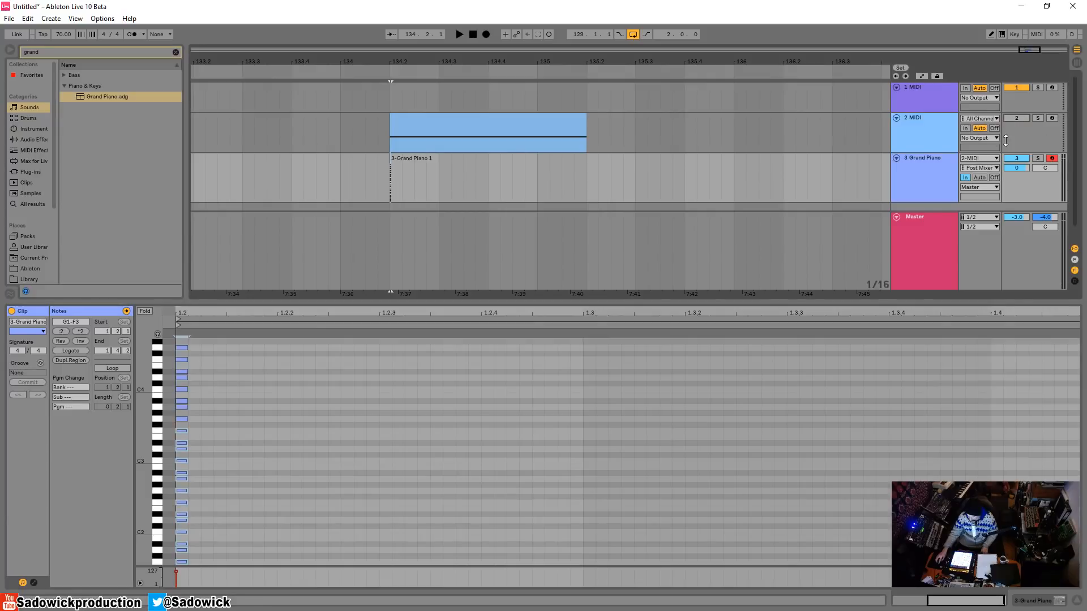
{"action": "left_click", "coordinate": [979, 158]}
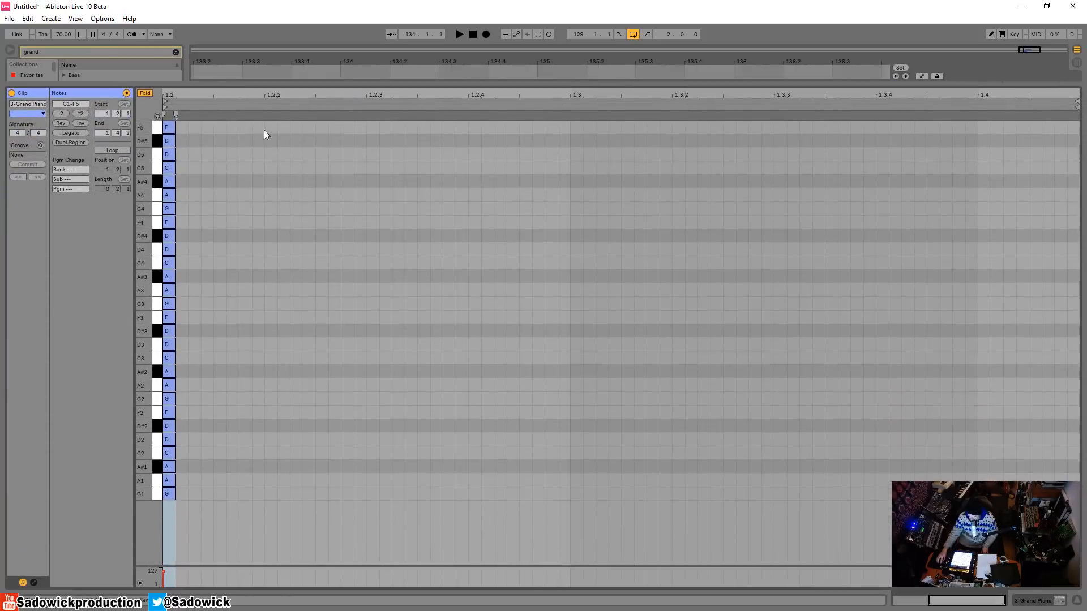
{"action": "mouse_move", "coordinate": [277, 320]}
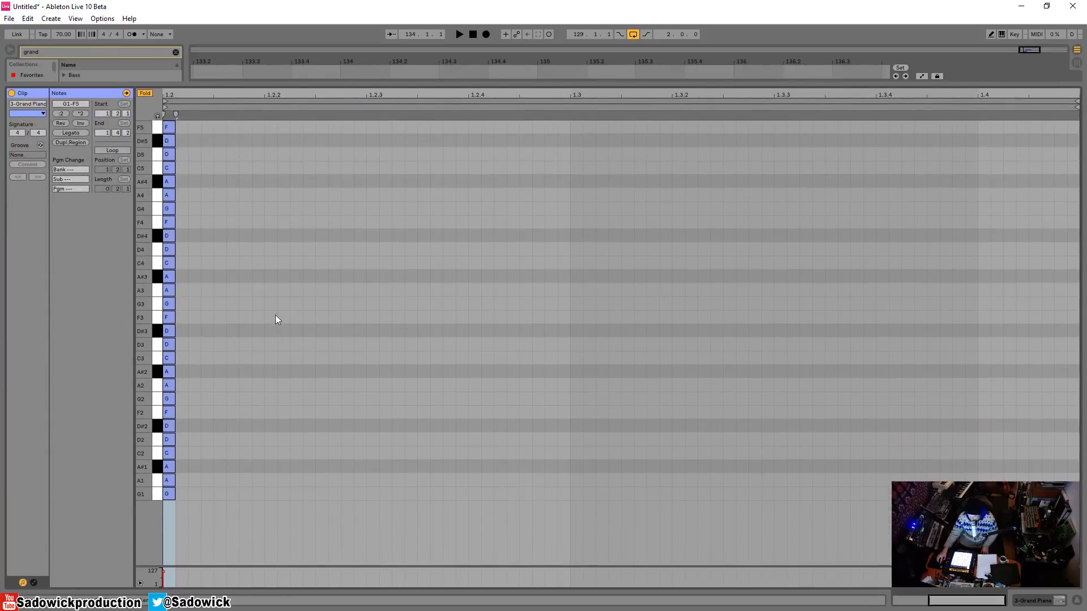
Draw repeating D3-A3-C4 and A2-D#3-G3 chords after the stacked scale notes
{"action": "right_click", "coordinate": [277, 320]}
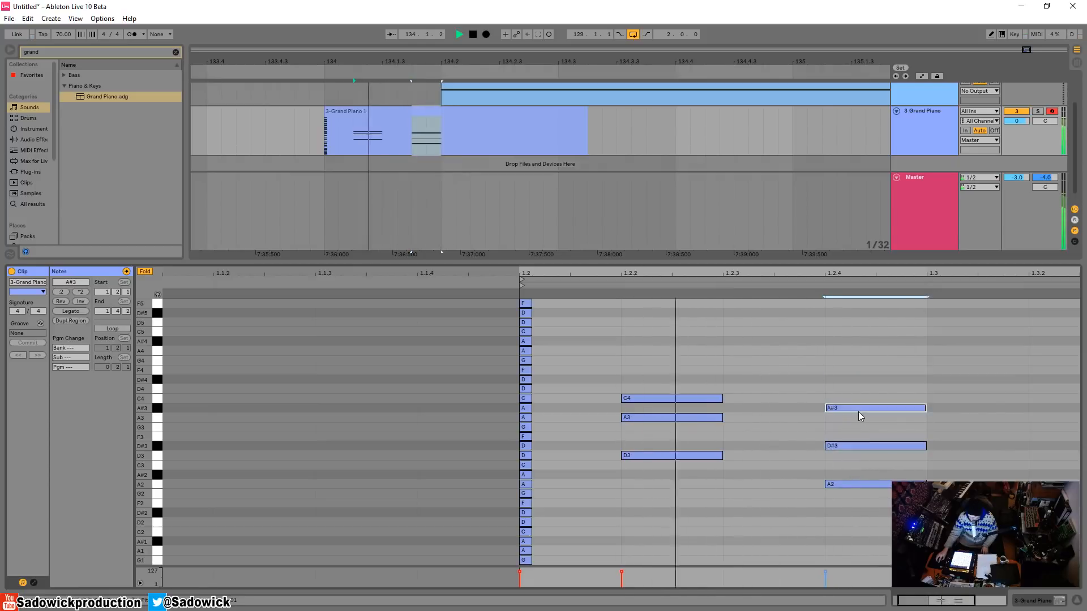
{"action": "left_click_drag", "start_coordinate": [860, 407], "coordinate": [859, 426]}
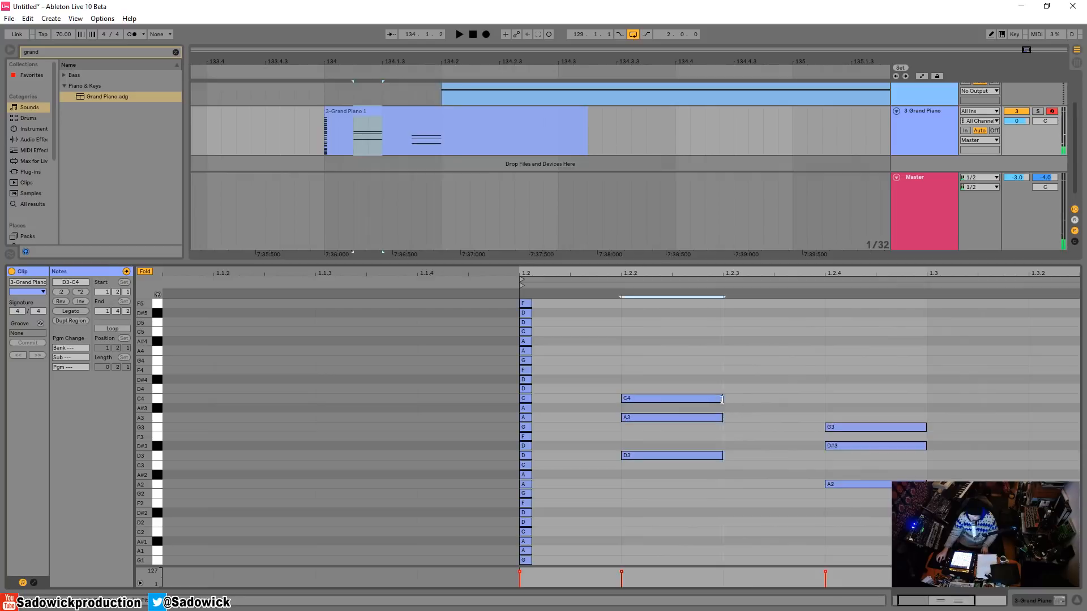
{"action": "left_click_drag", "start_coordinate": [719, 378], "coordinate": [633, 491]}
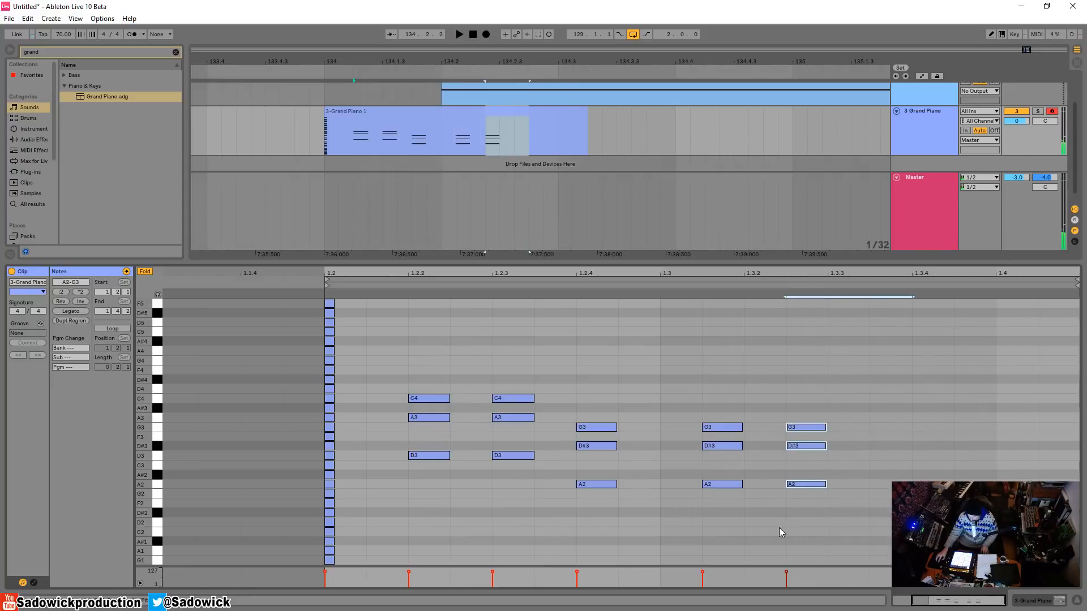
{"action": "left_click", "coordinate": [459, 34]}
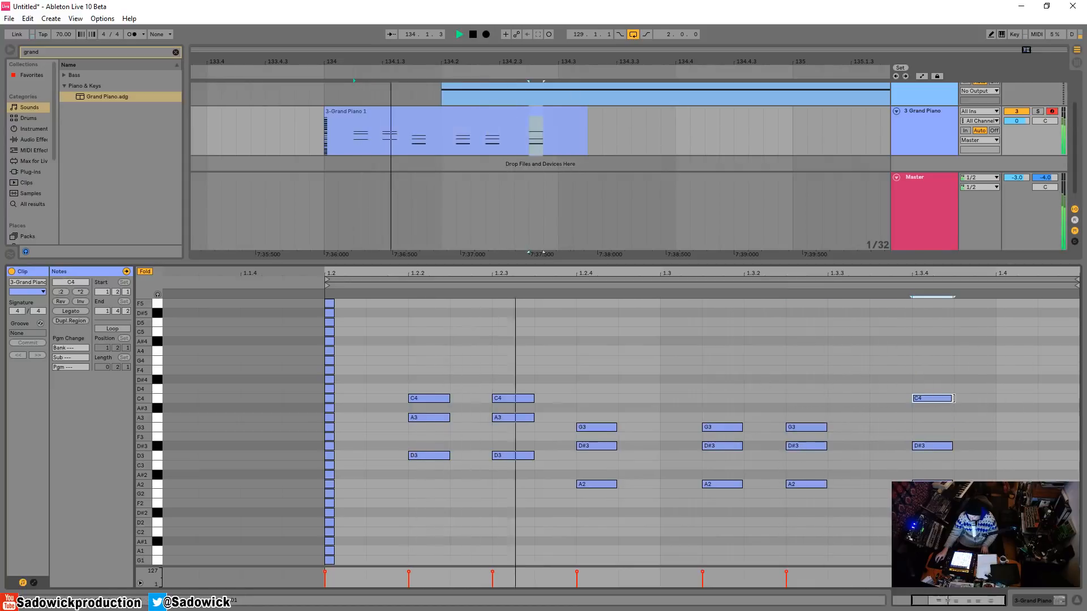